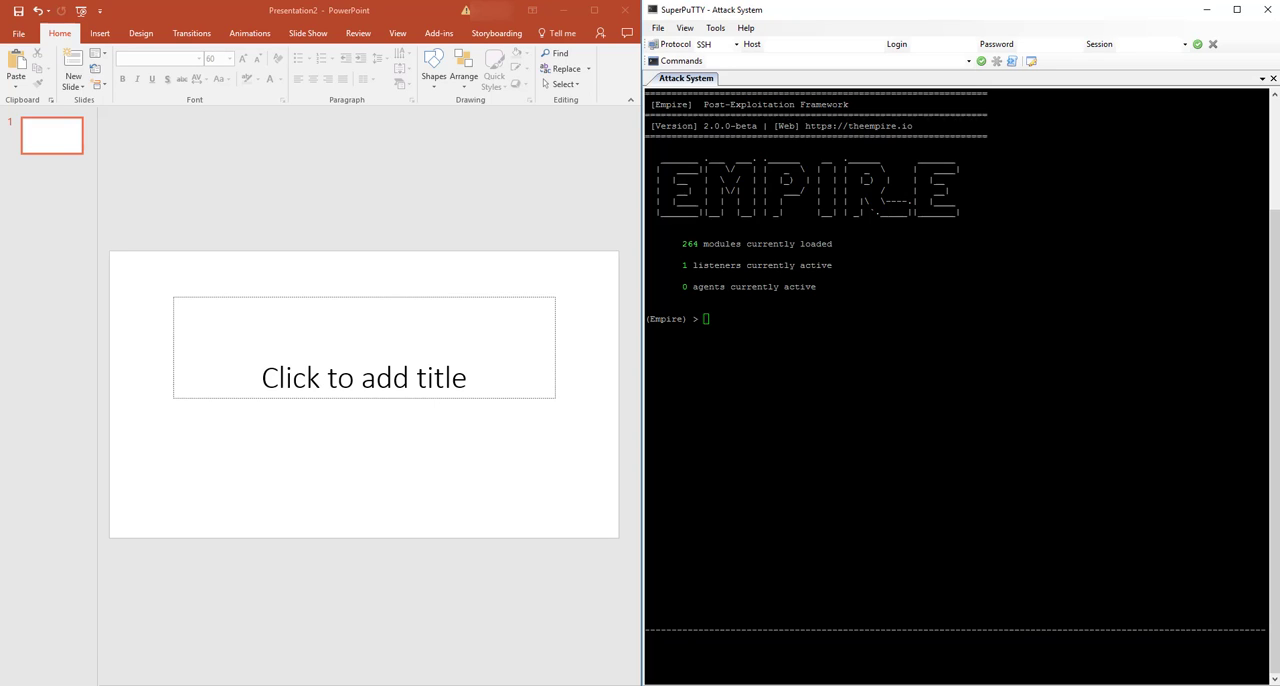
pyautogui.moveTo(470, 188)
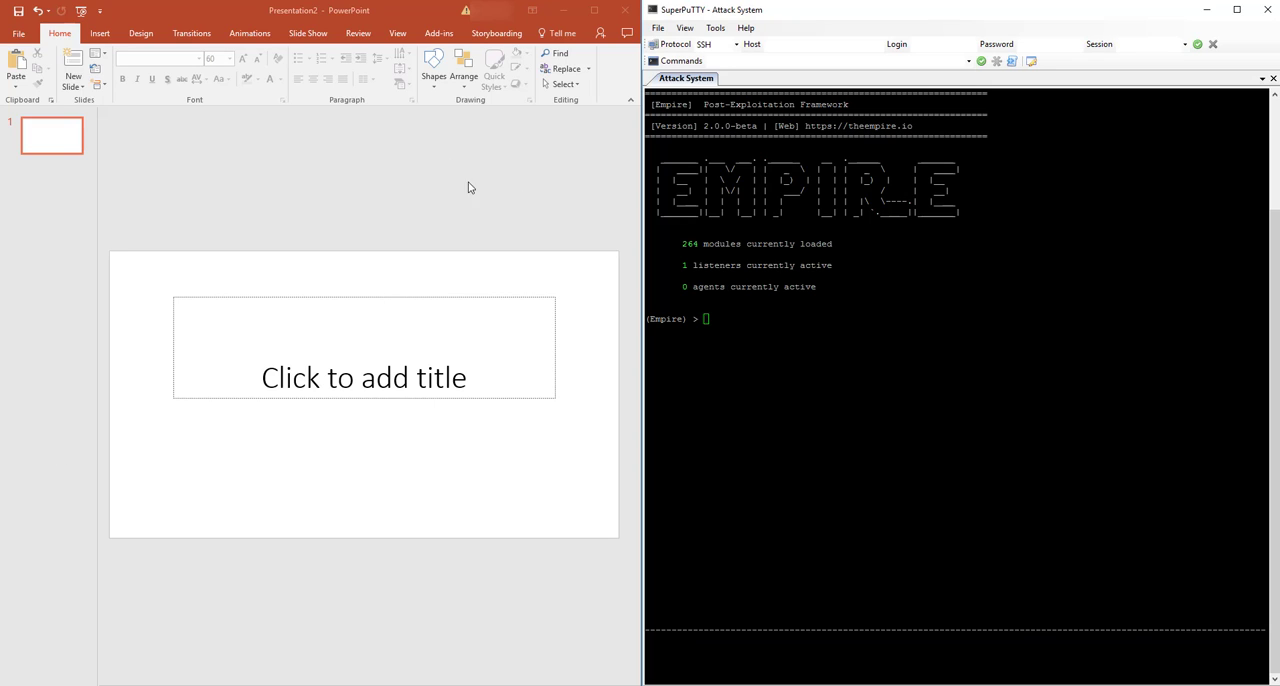
pyautogui.moveTo(460, 256)
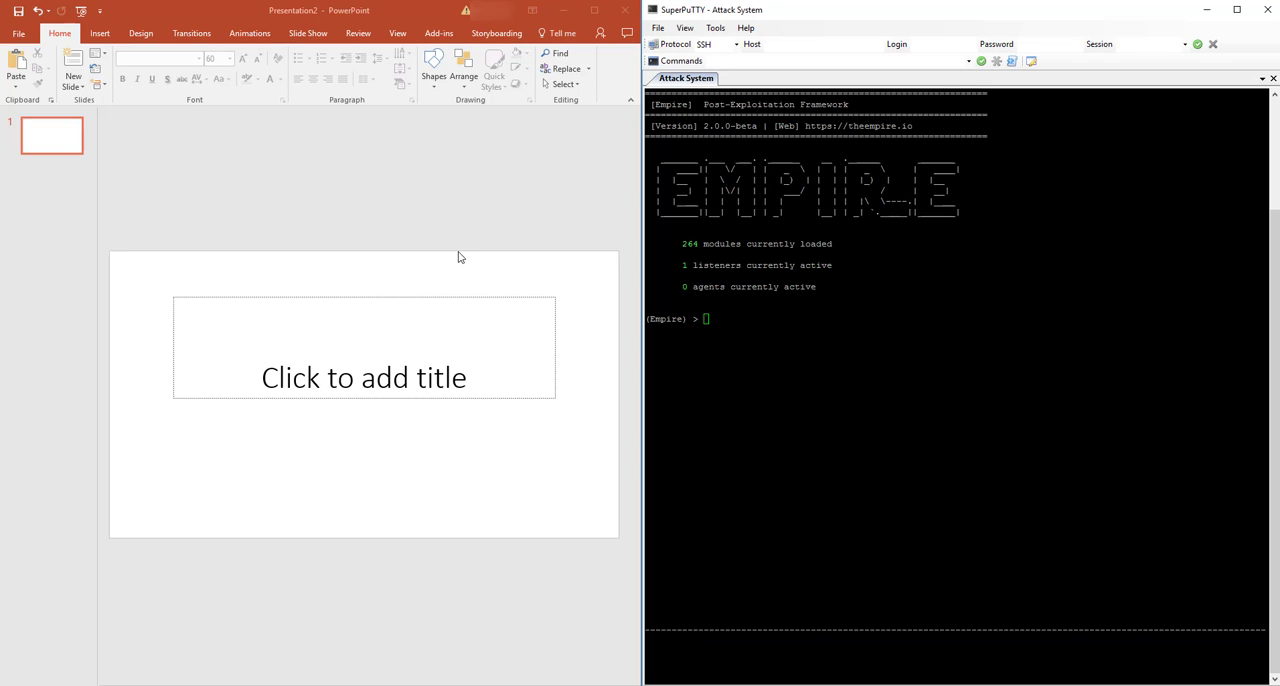
pyautogui.moveTo(432, 376)
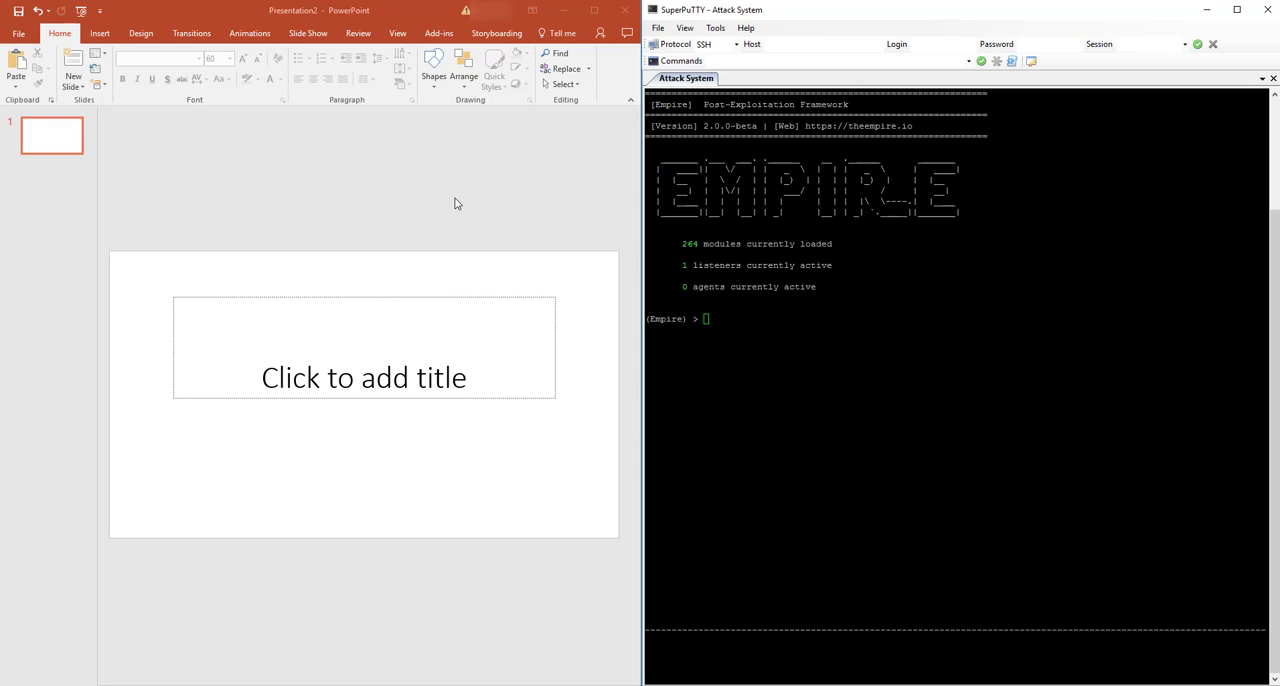
pyautogui.moveTo(420, 192)
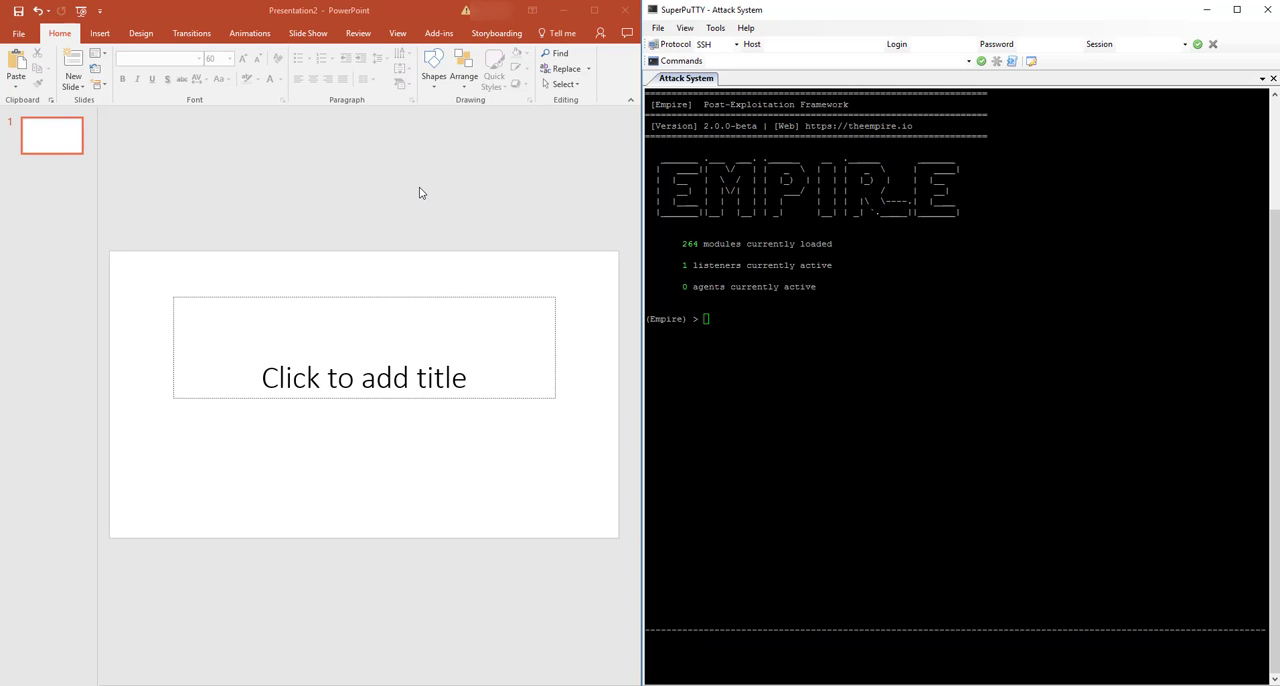
pyautogui.moveTo(432, 346)
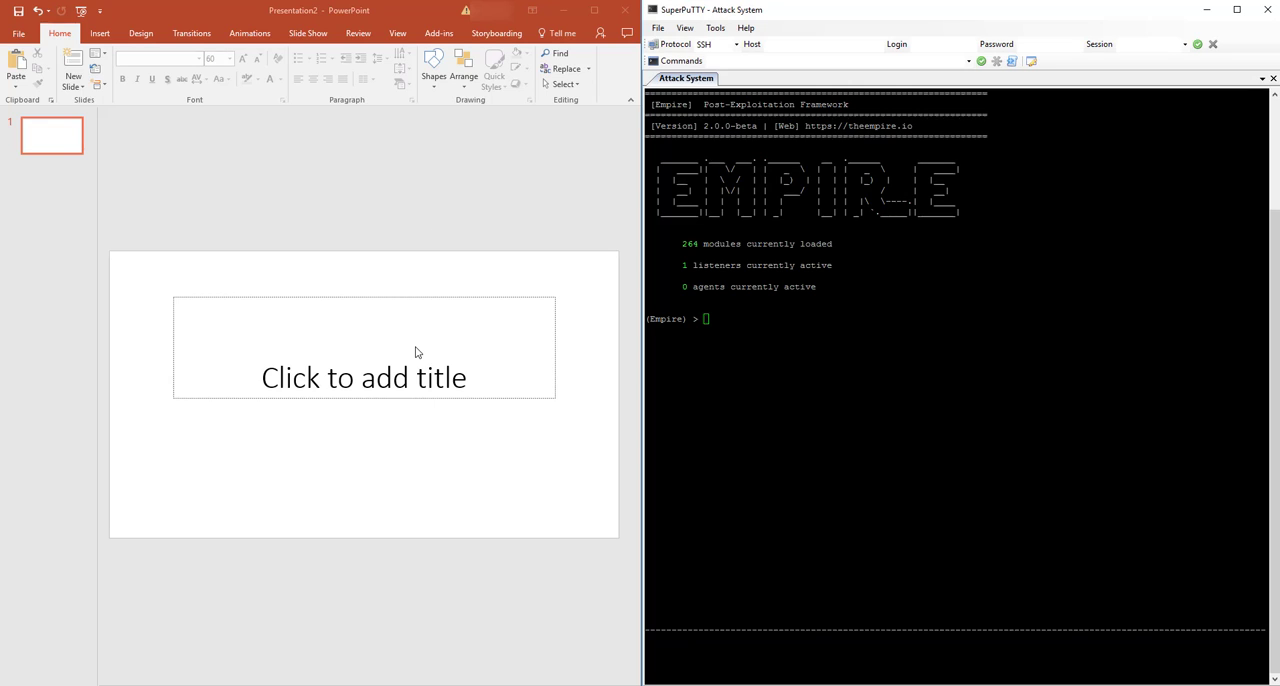
pyautogui.moveTo(444, 372)
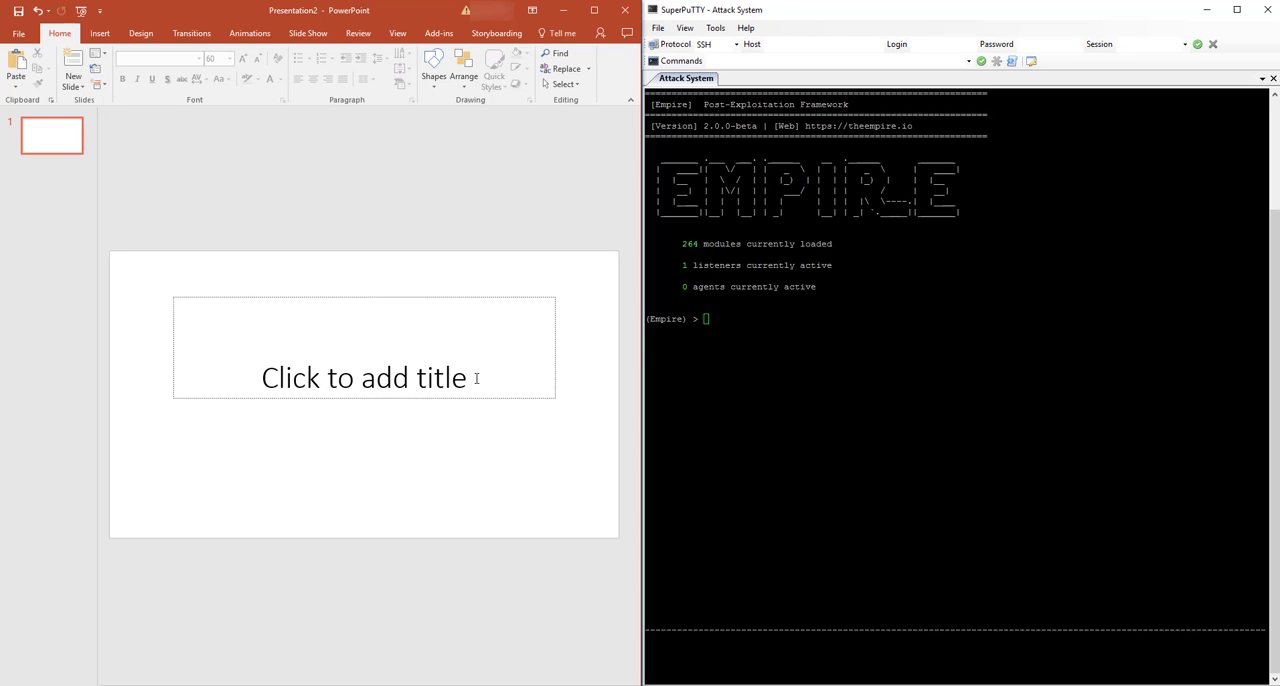
# Enter 'Malicious Link' as the slide title and move to the Insert commands.
pyautogui.click(364, 376)
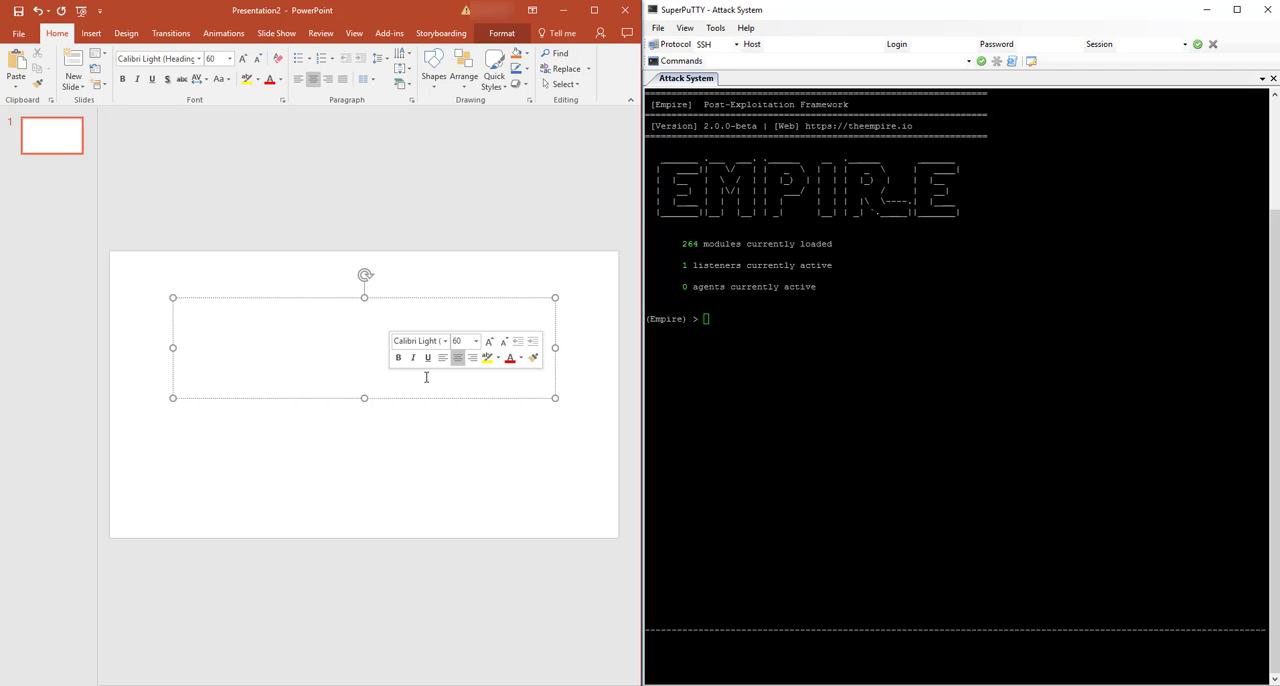
pyautogui.write('Ma')
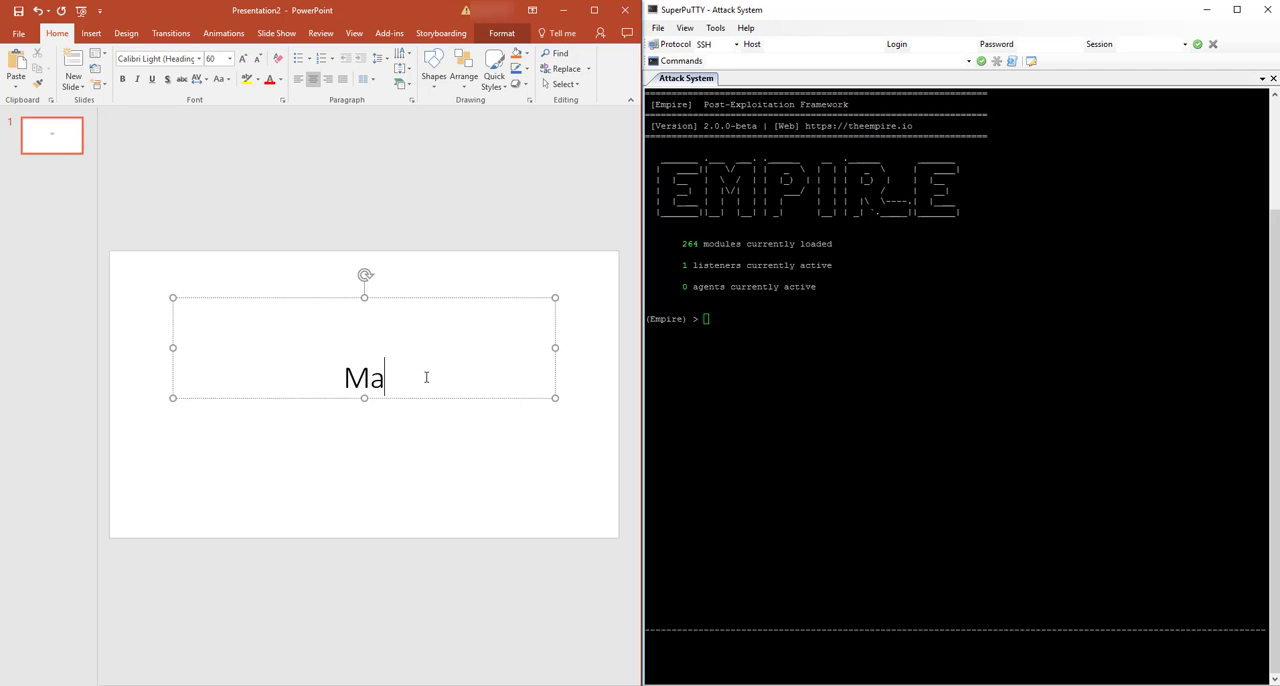
pyautogui.write('licious')
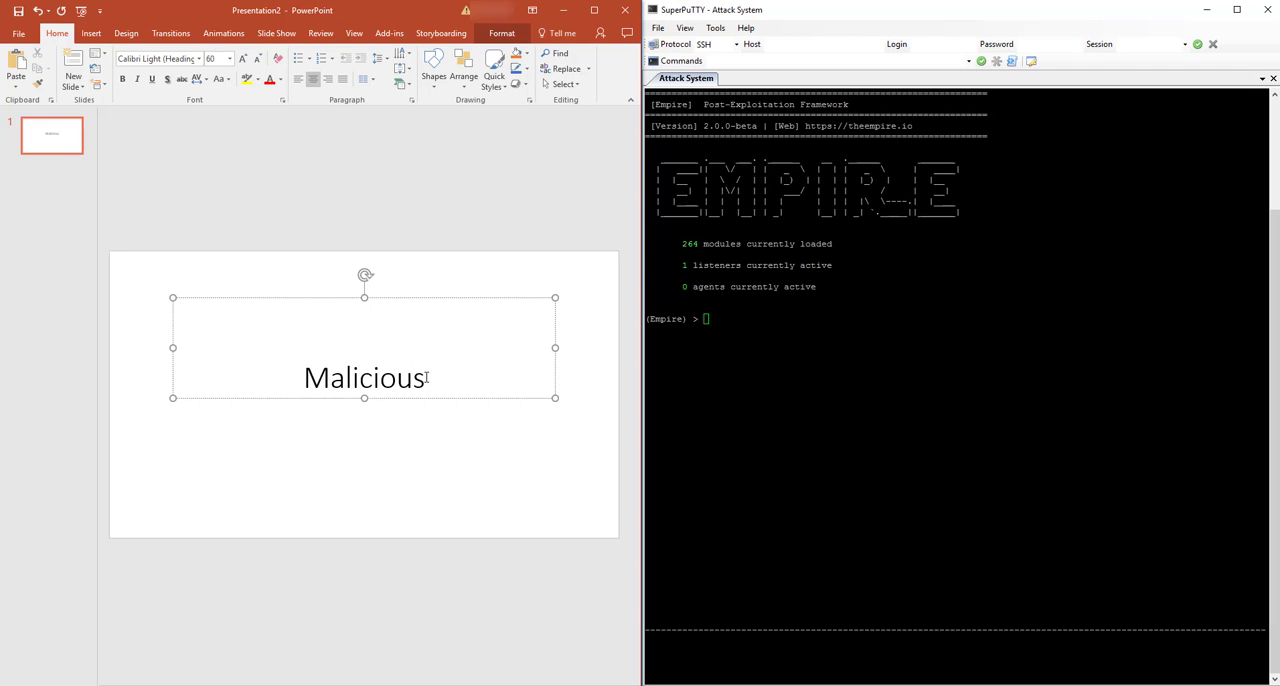
pyautogui.write('Link')
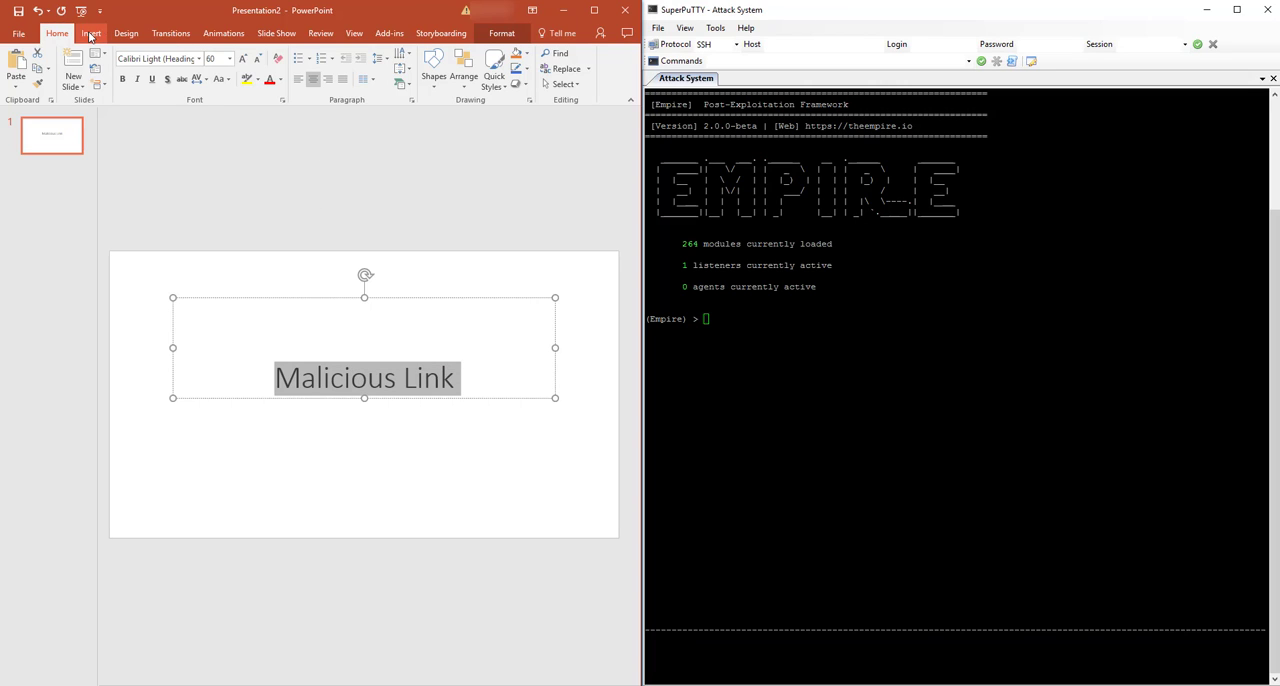
pyautogui.click(92, 32)
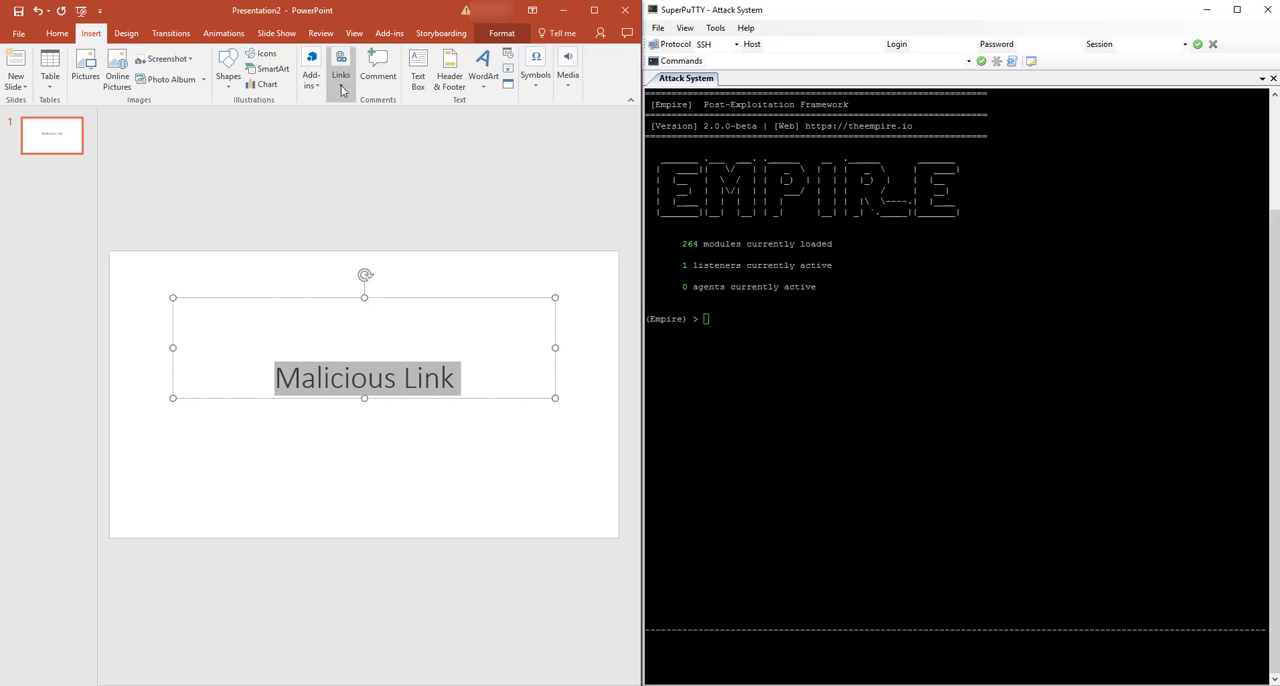
# In the title's Action Settings, set Mouse Over to Run program with the path still empty.
pyautogui.click(340, 70)
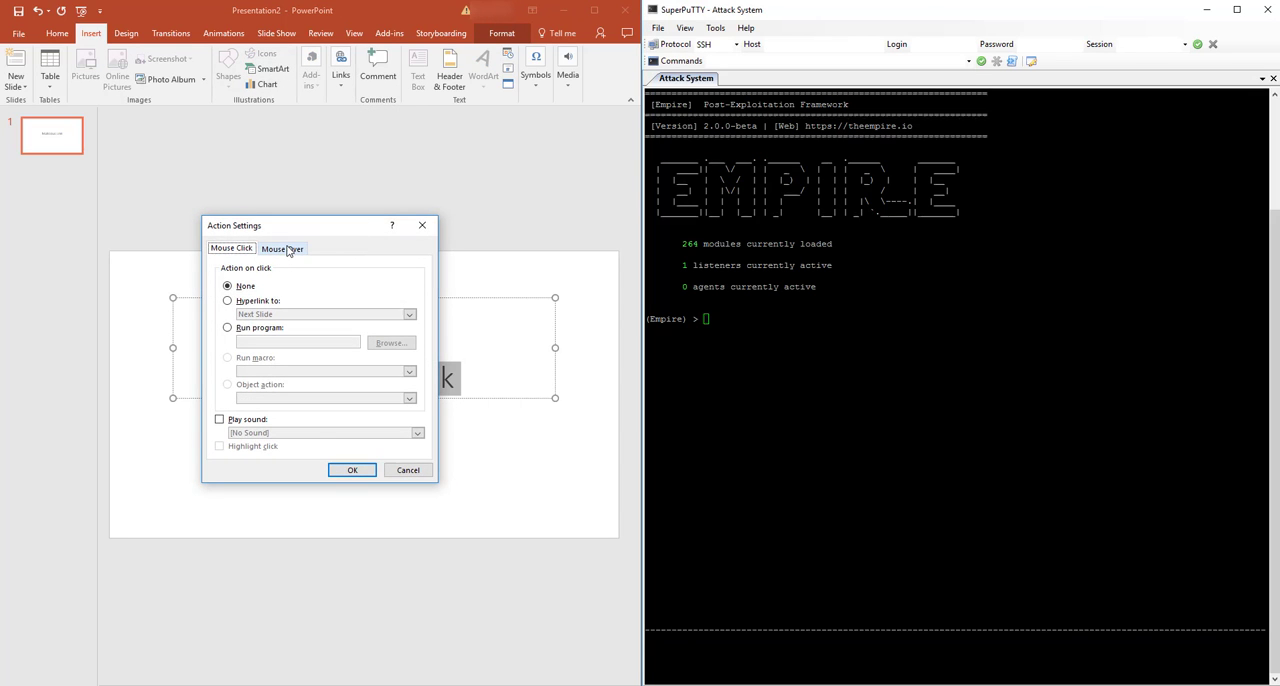
pyautogui.click(232, 248)
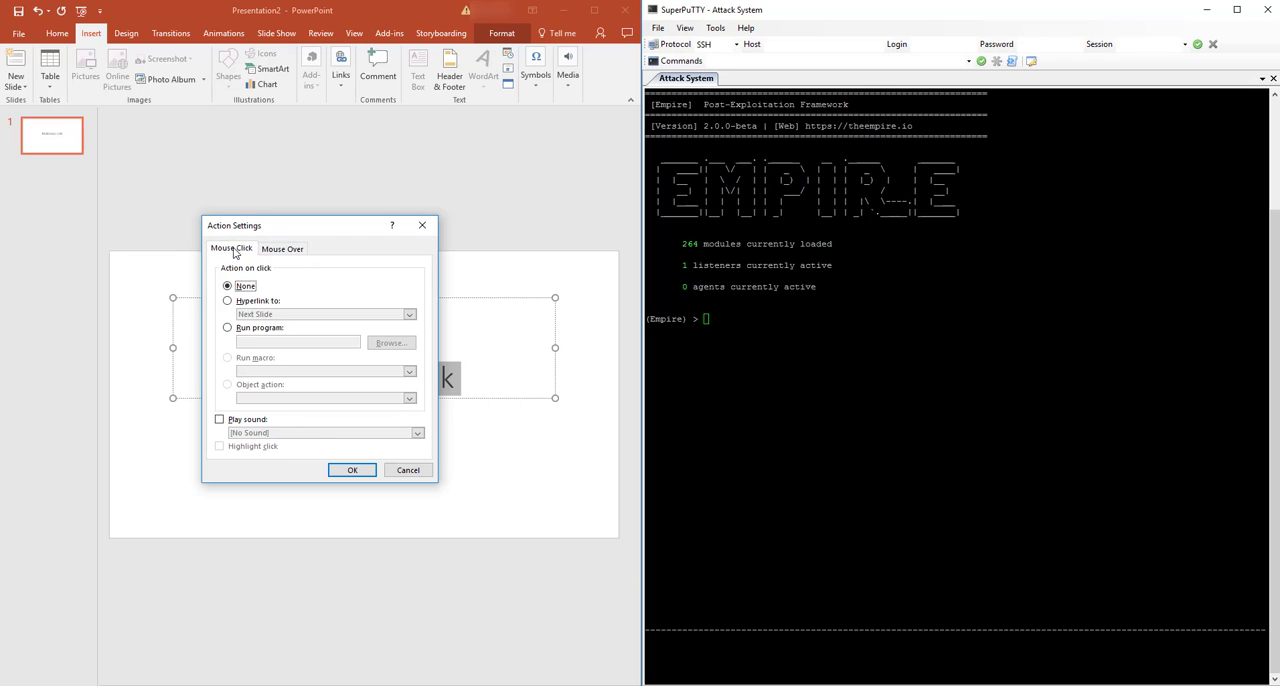
pyautogui.click(282, 248)
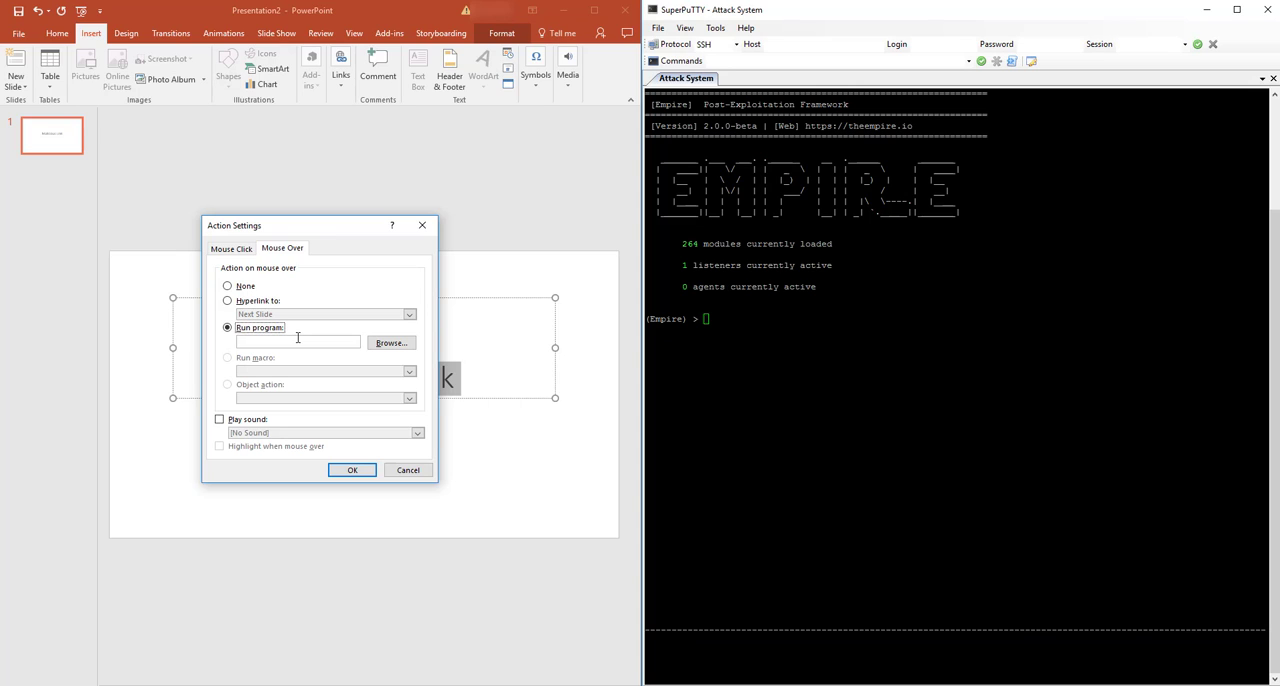
pyautogui.click(296, 342)
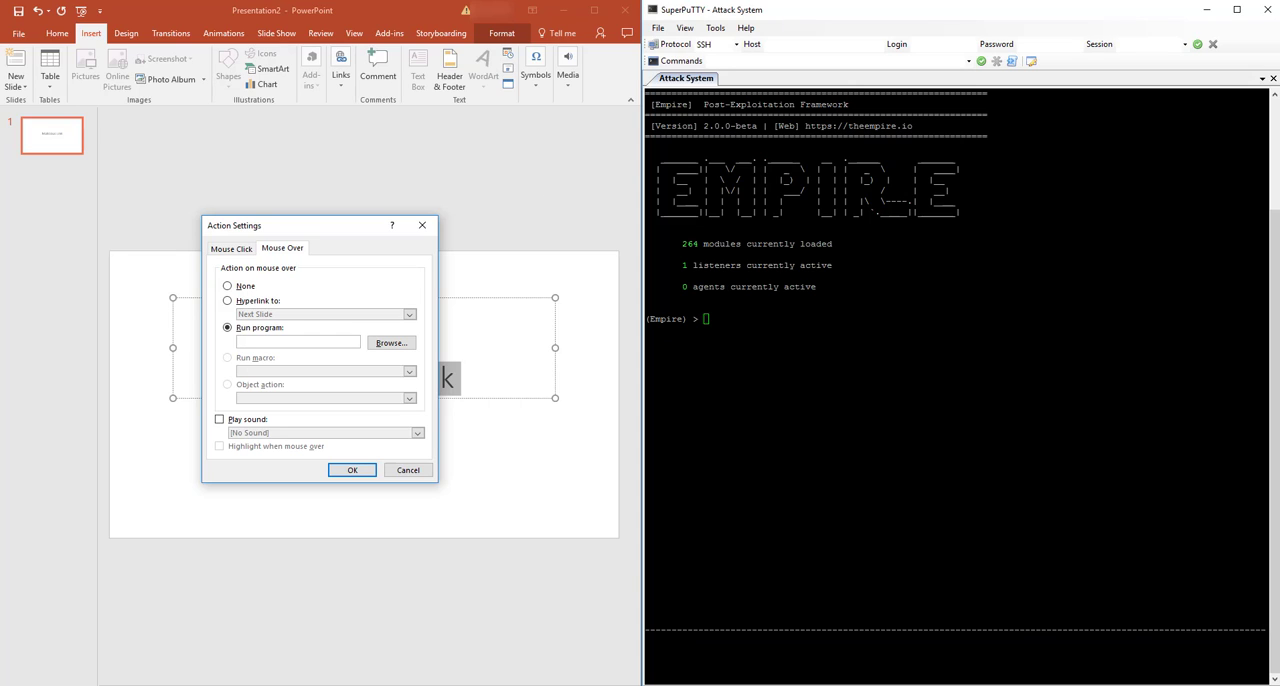
pyautogui.moveTo(540, 208)
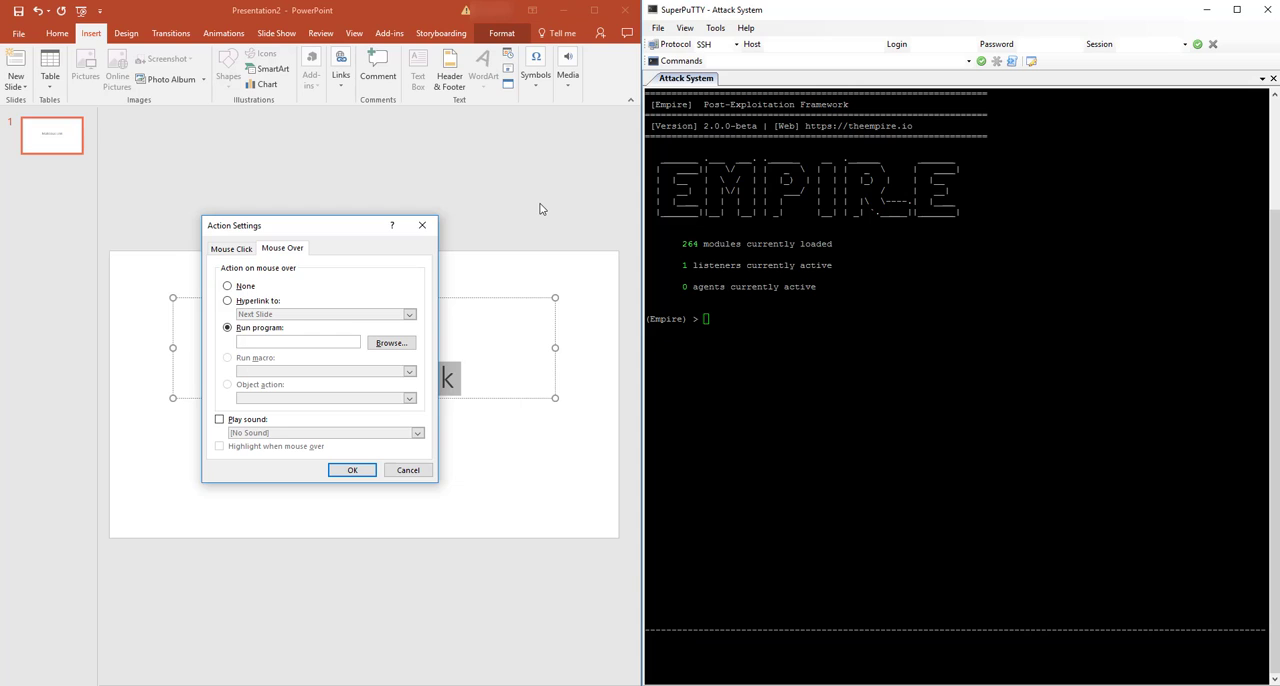
pyautogui.click(296, 342)
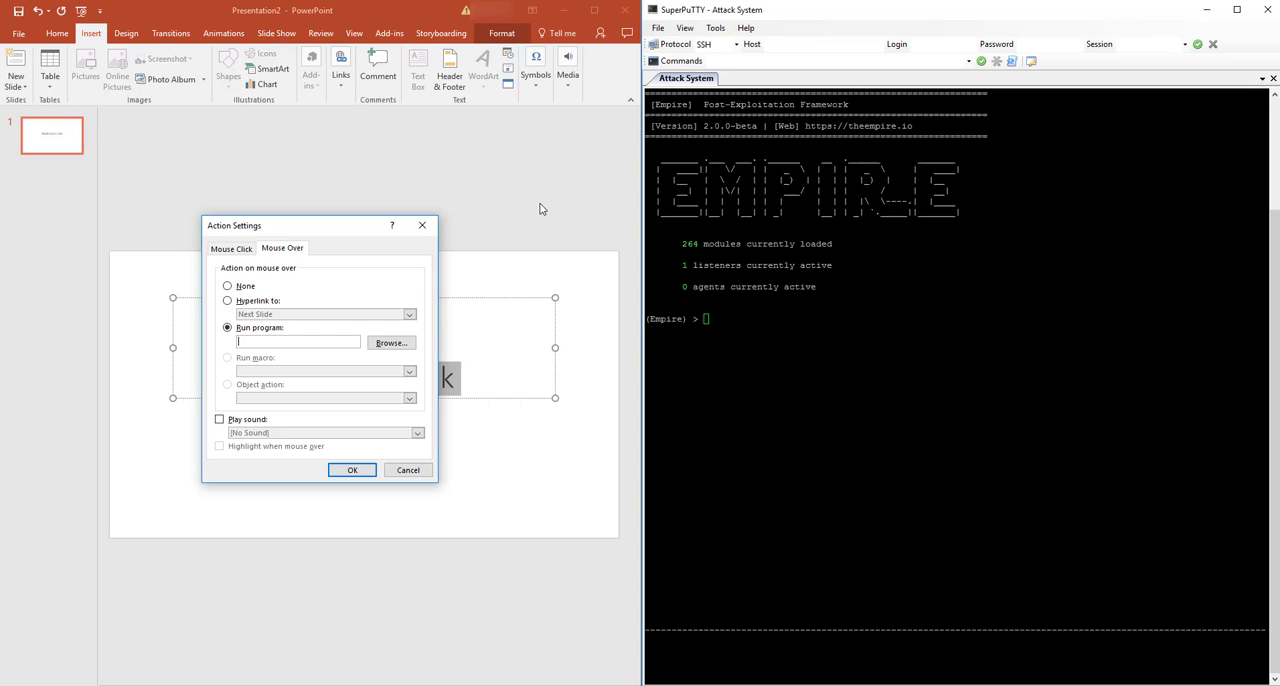
pyautogui.moveTo(490, 196)
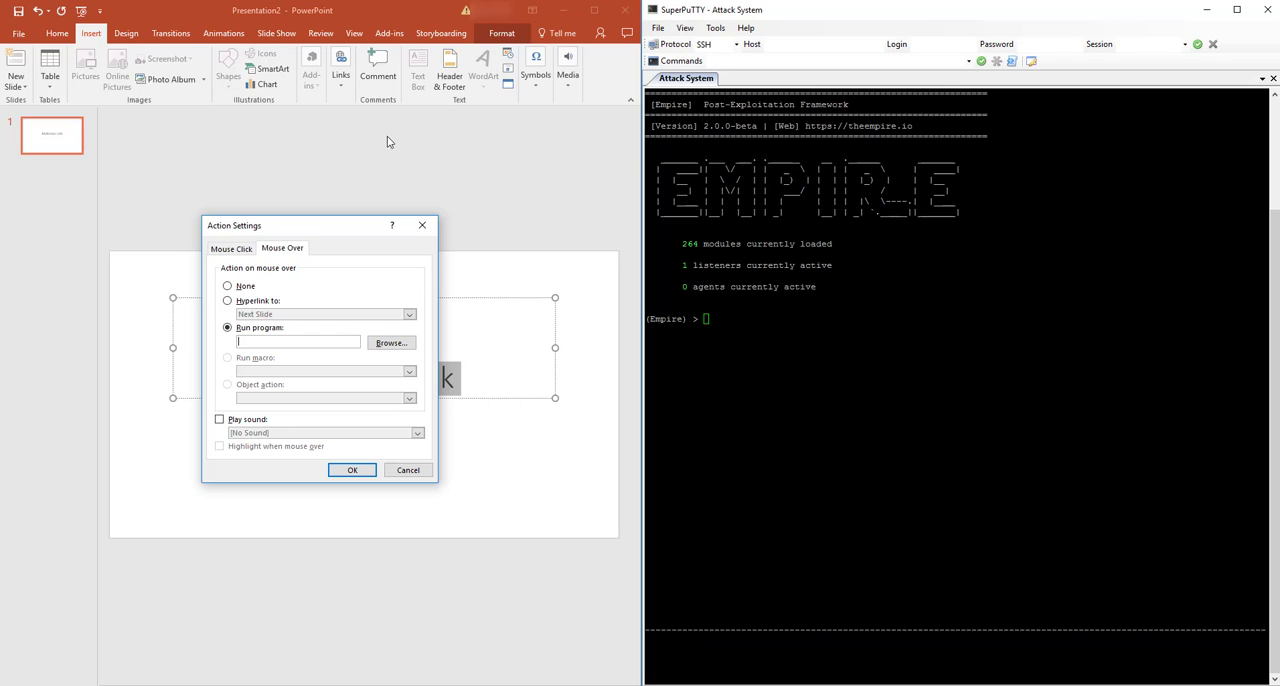
pyautogui.moveTo(352, 4)
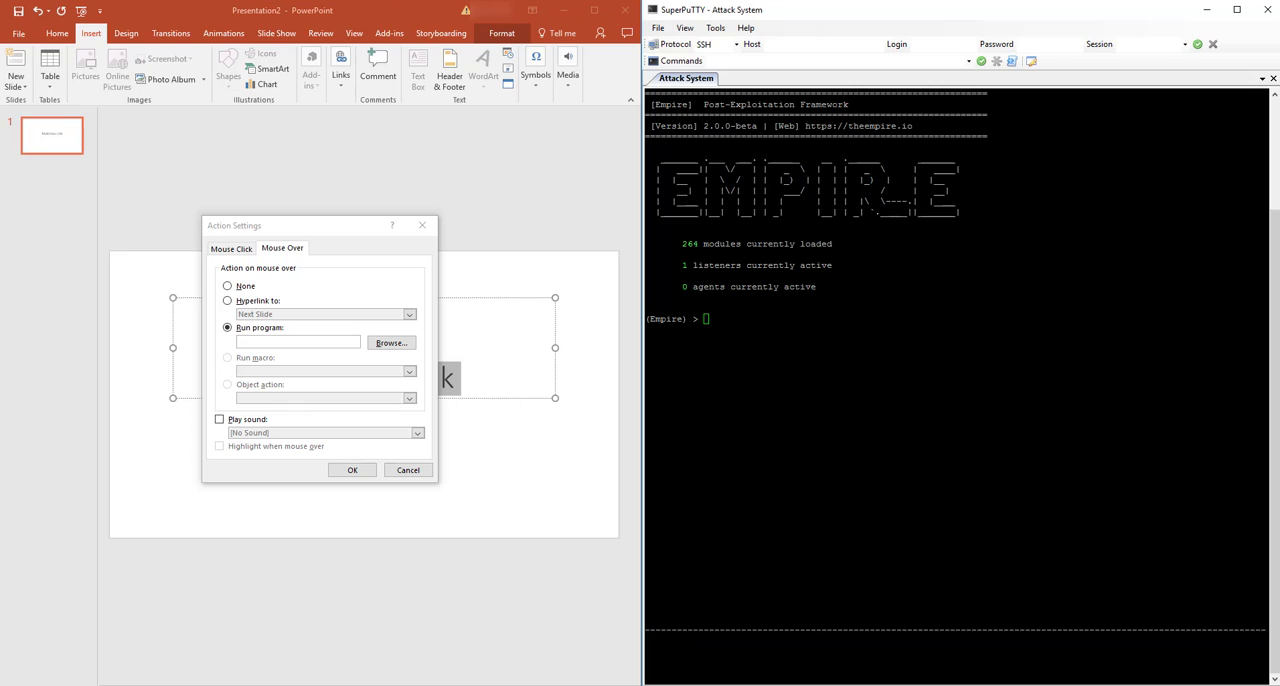
pyautogui.moveTo(292, 14)
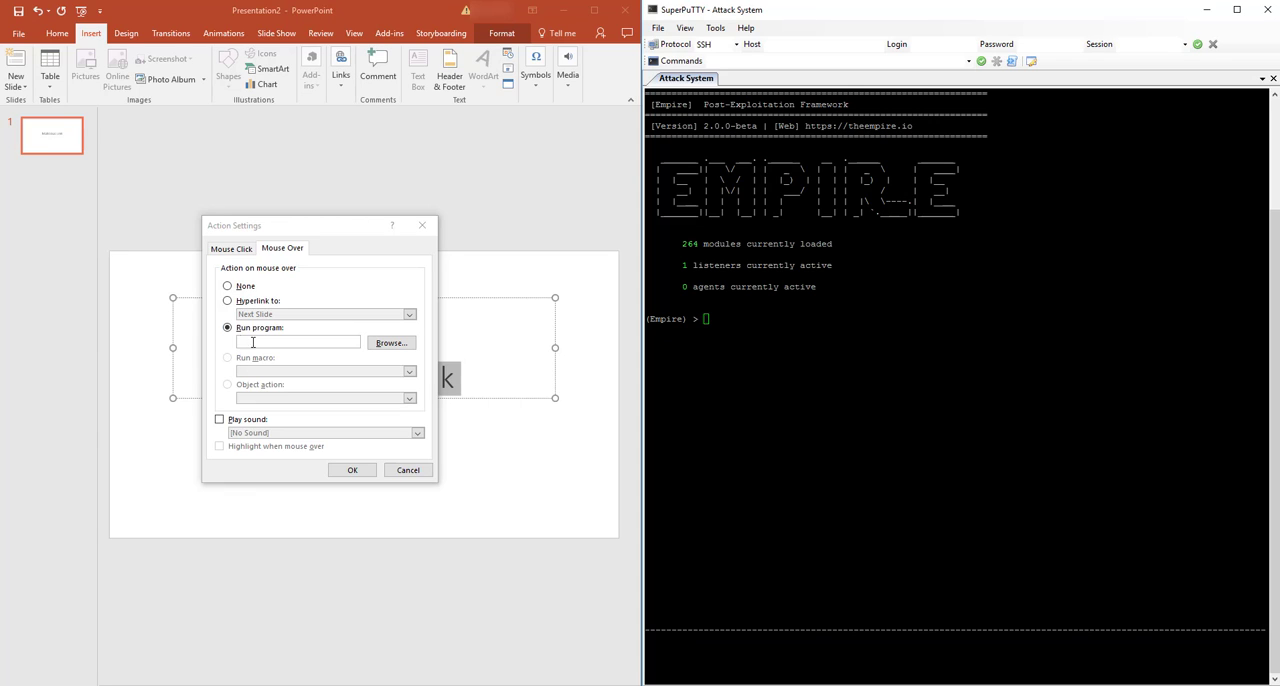
# Paste the encoded PowerShell command into the Run program field and confirm the action.
pyautogui.rightClick(298, 342)
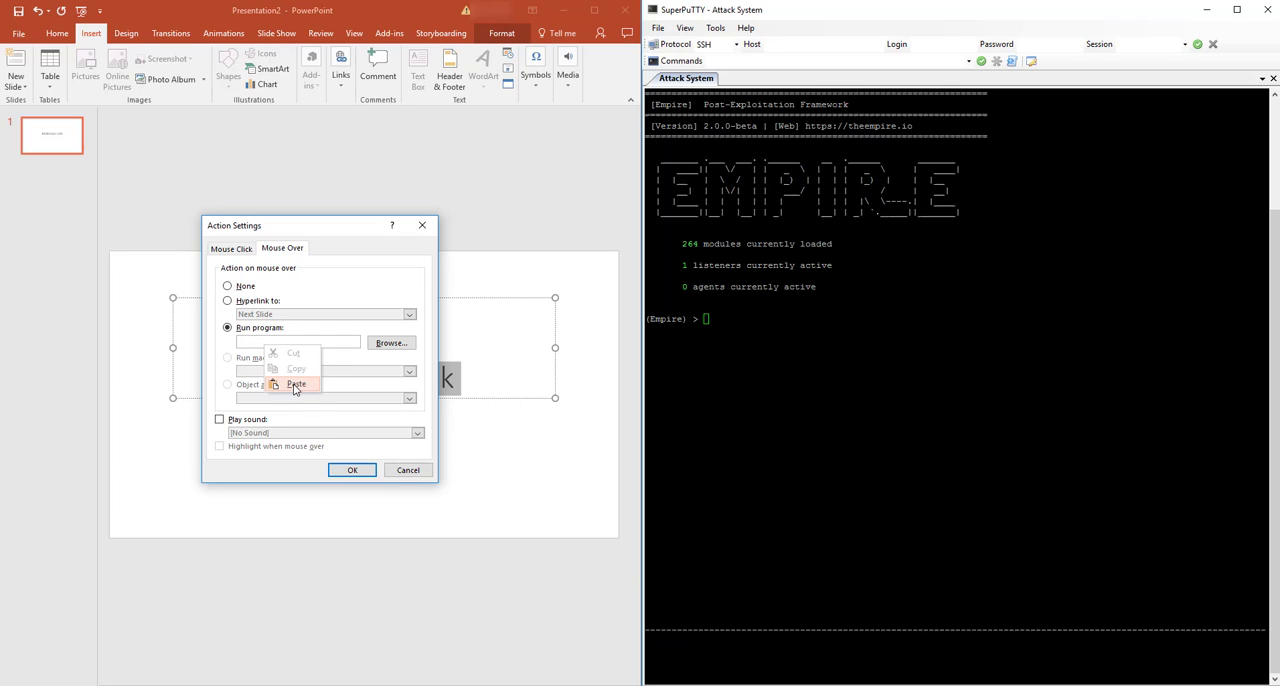
pyautogui.click(296, 384)
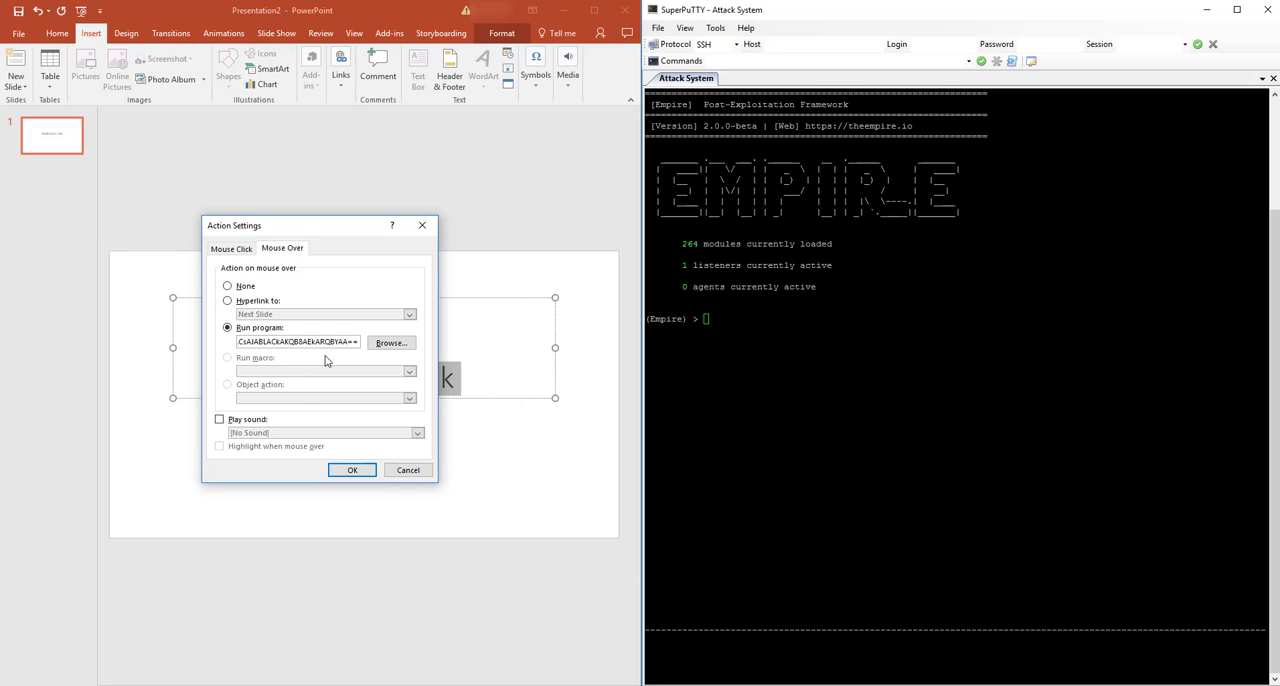
pyautogui.tripleClick(296, 342)
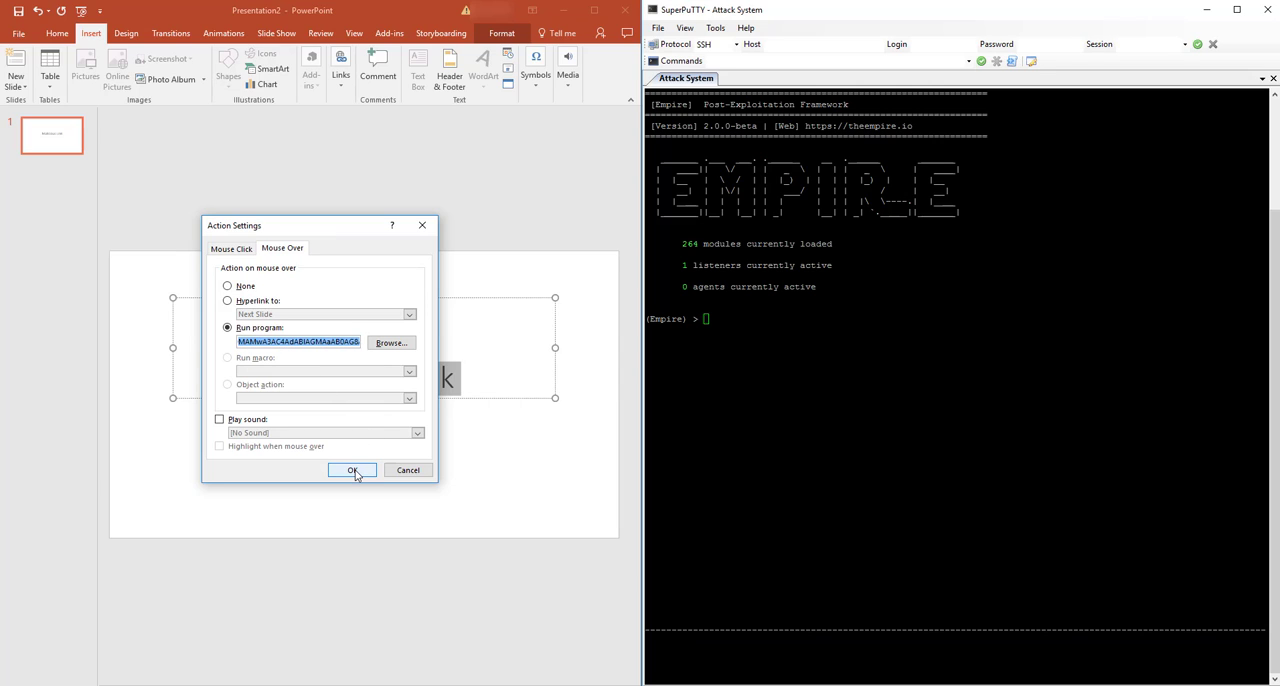
pyautogui.click(352, 470)
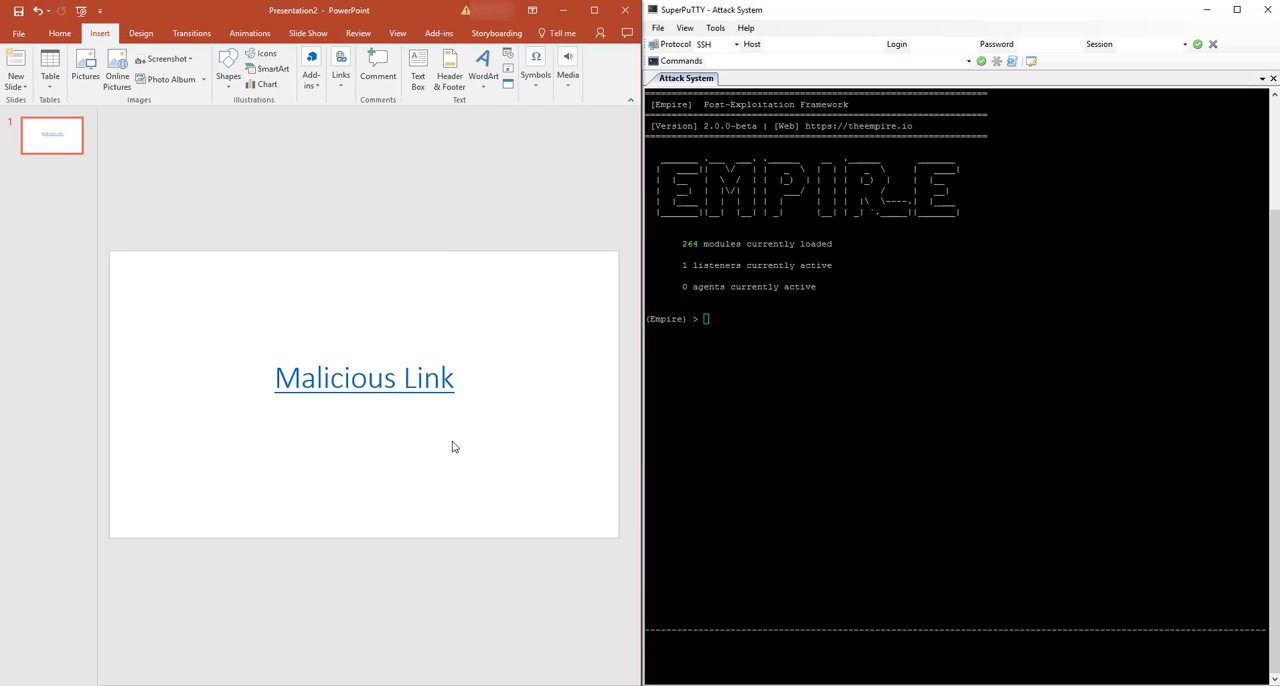
pyautogui.moveTo(456, 196)
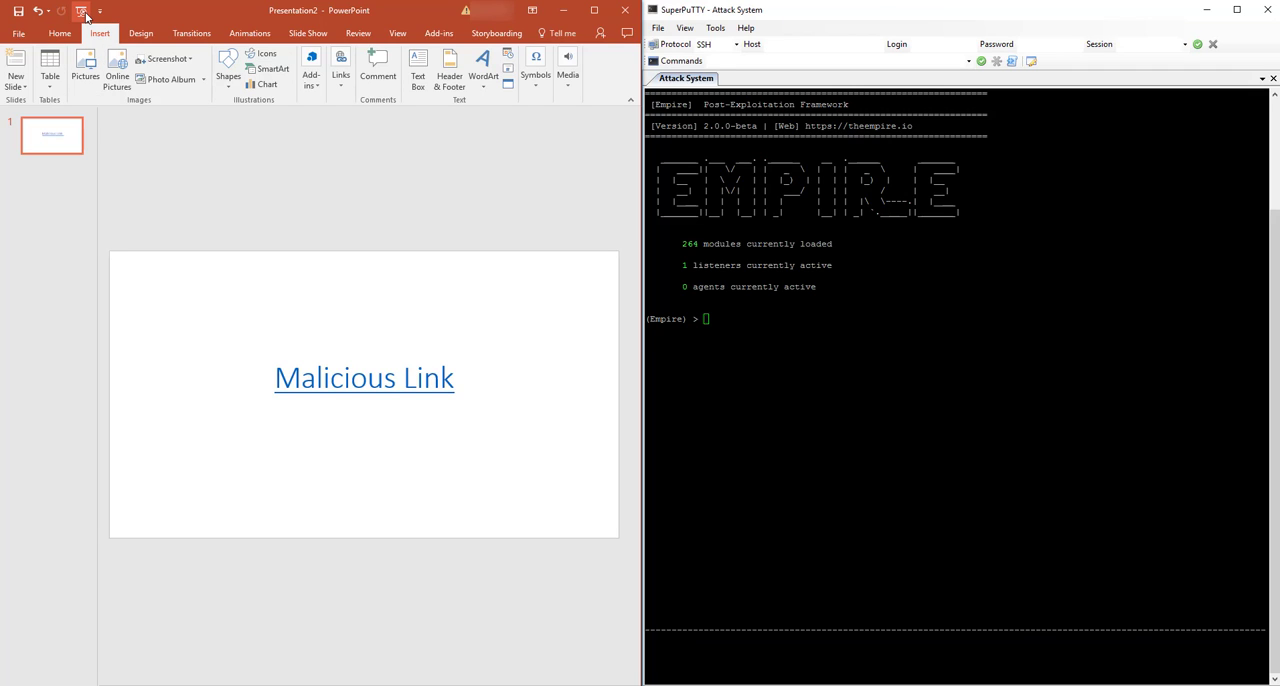
pyautogui.moveTo(82, 12)
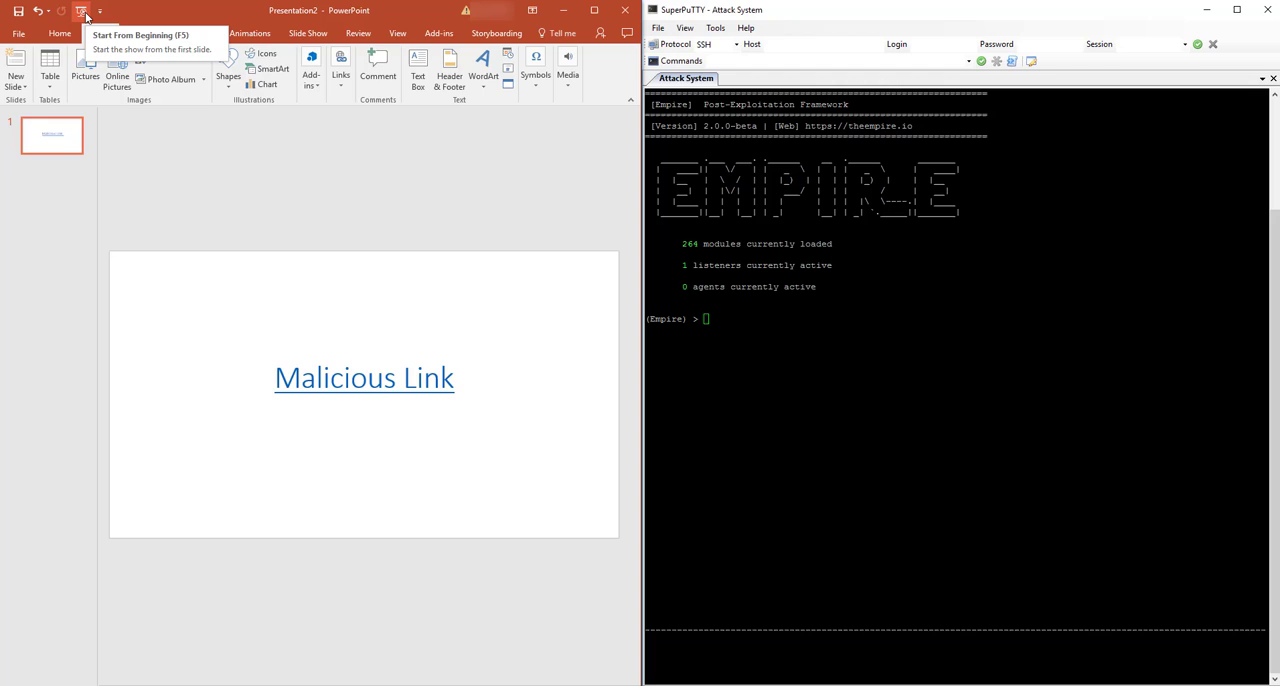
# Start the slideshow from the first slide.
pyautogui.click(80, 12)
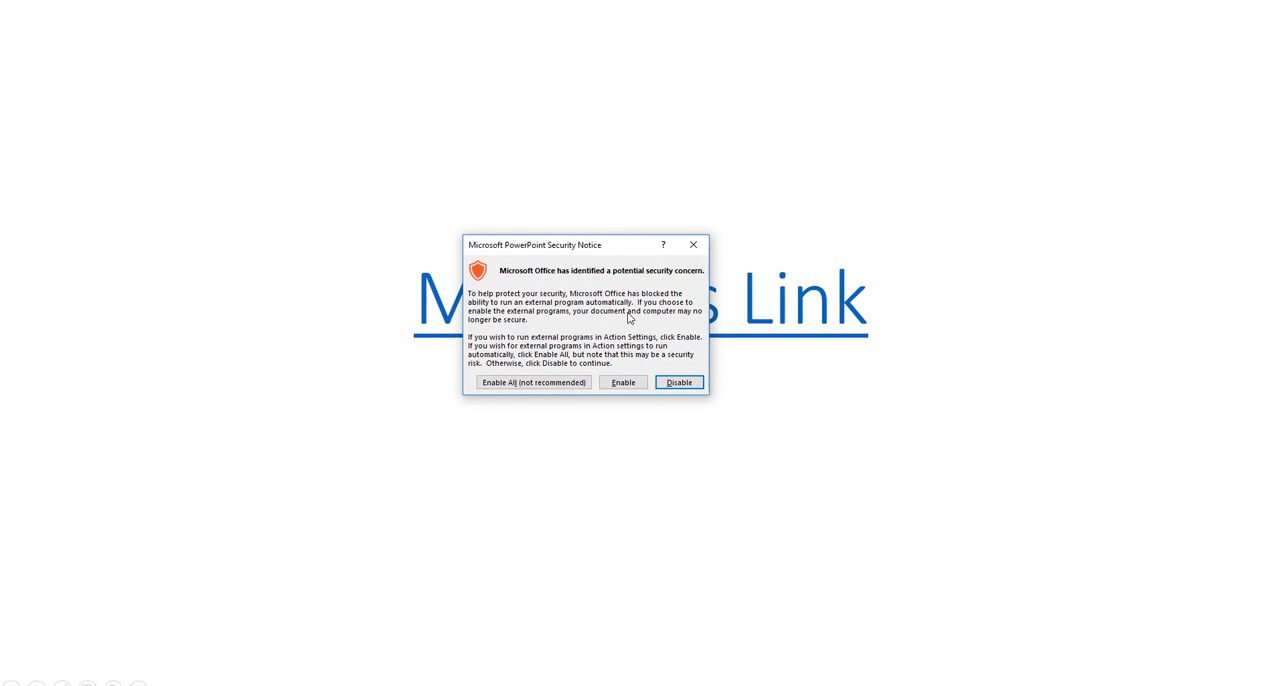
pyautogui.moveTo(598, 316)
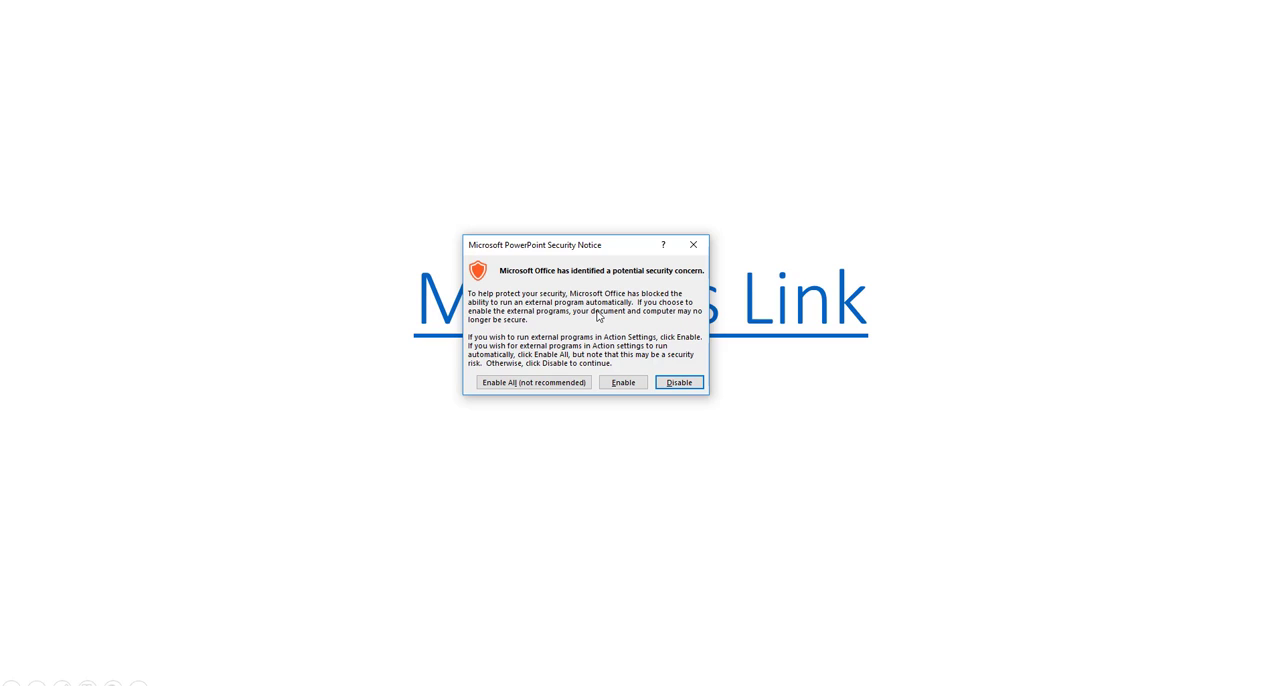